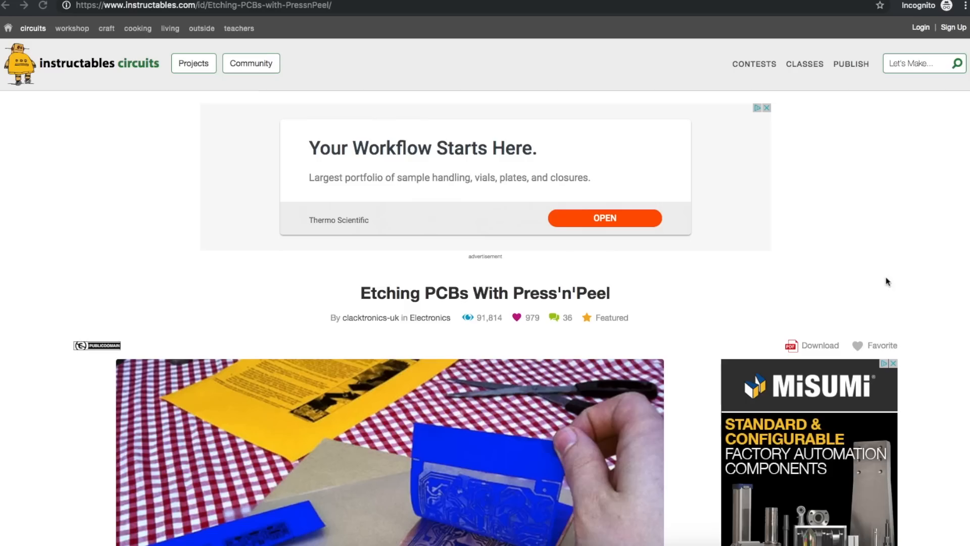
scroll(down, 3)
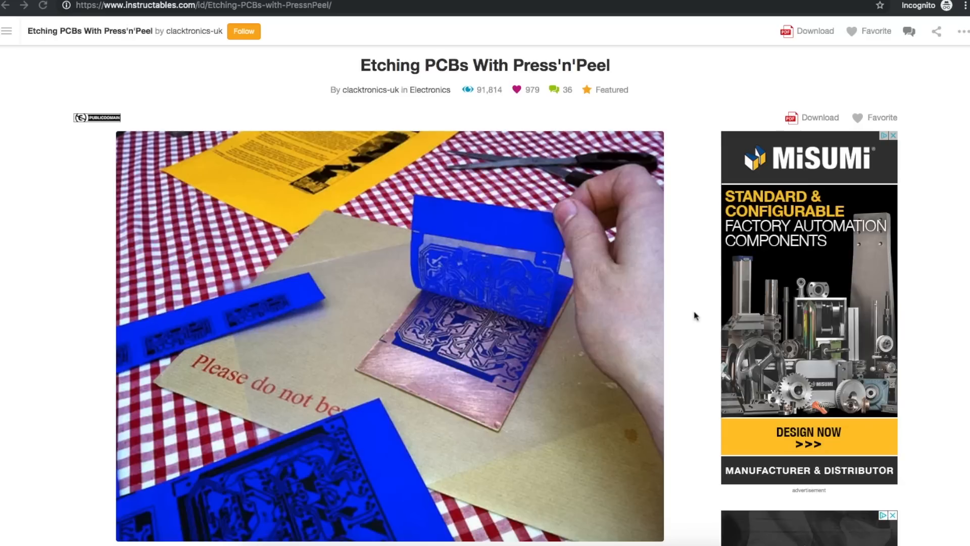
scroll(down, 3)
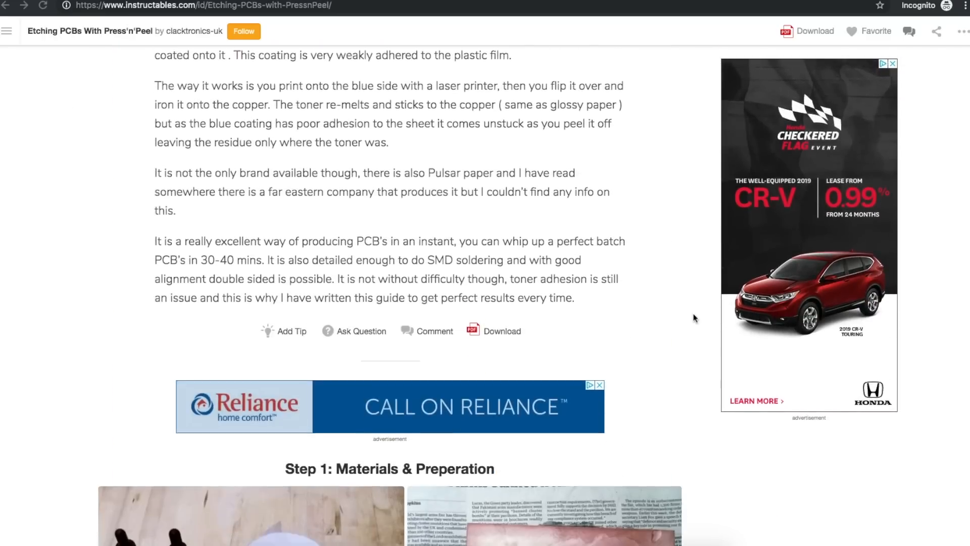
scroll(down, 3)
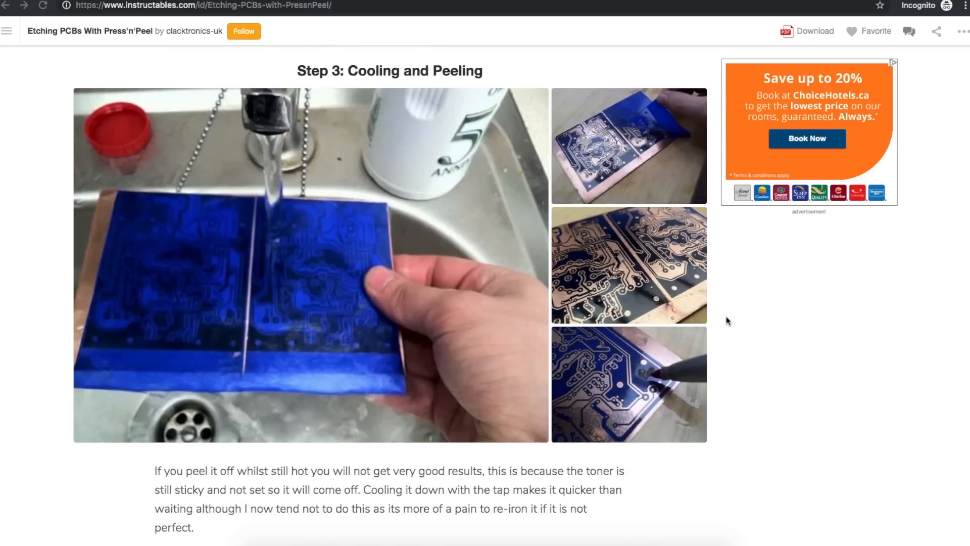
scroll(down, 3)
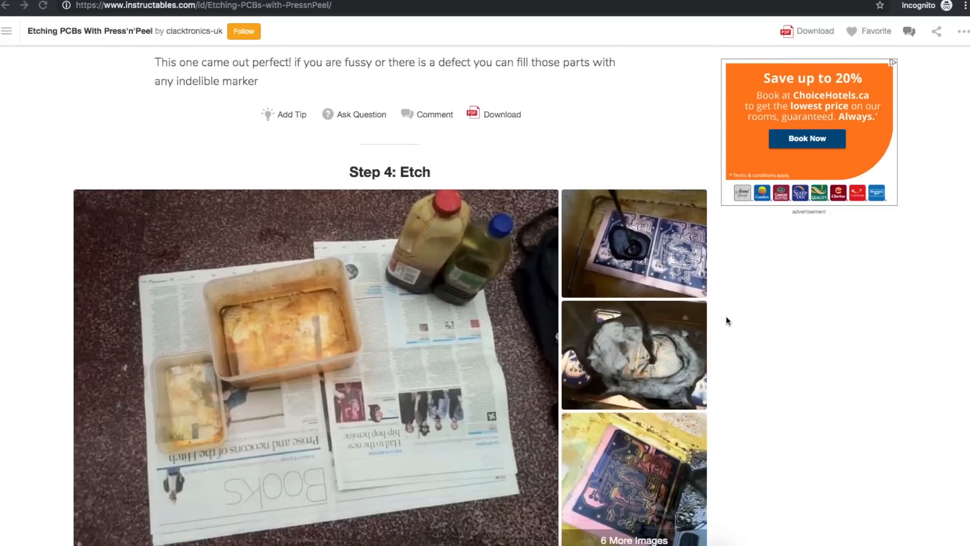
scroll(down, 3)
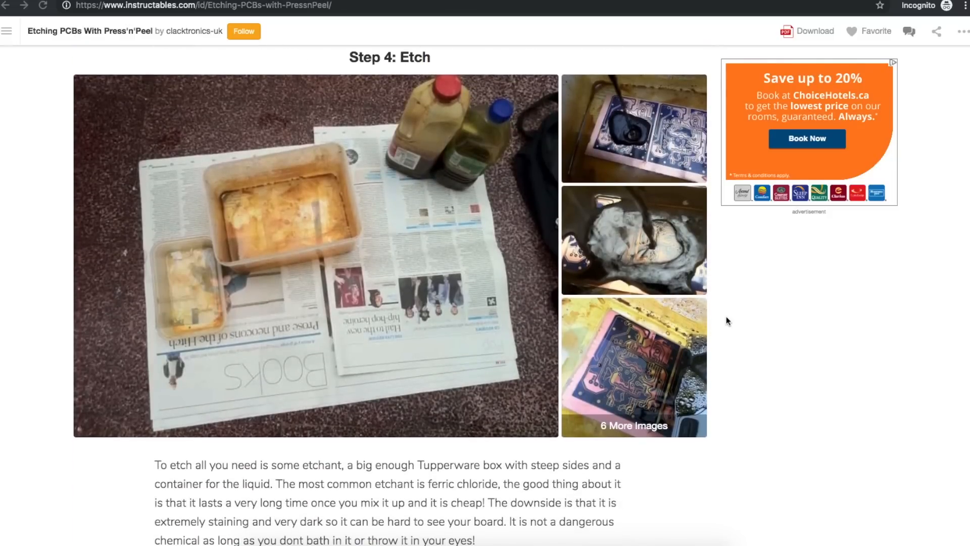
scroll(down, 3)
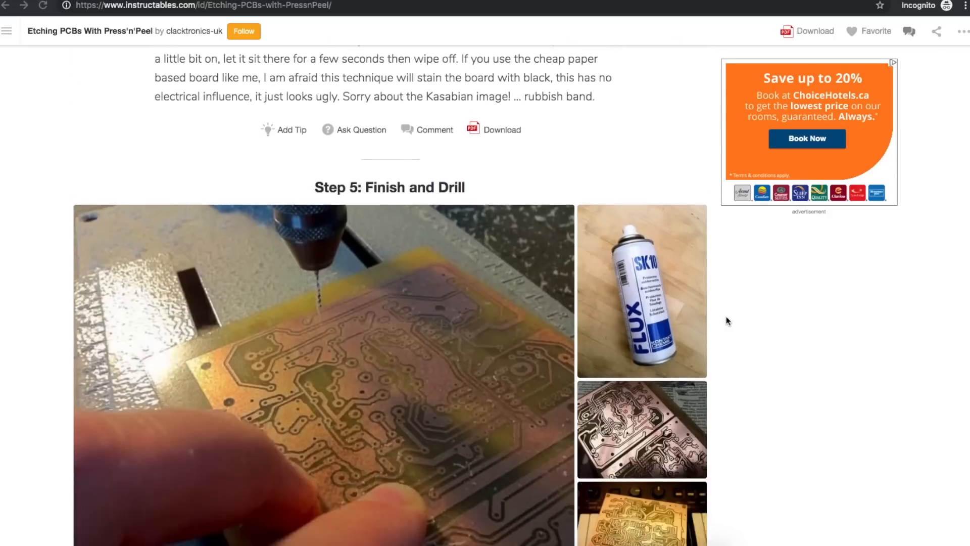
scroll(down, 3)
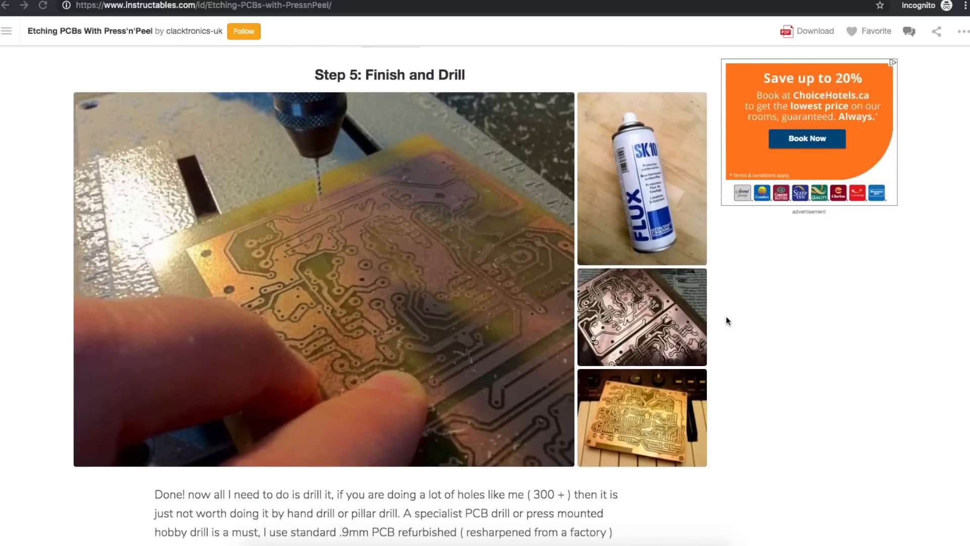